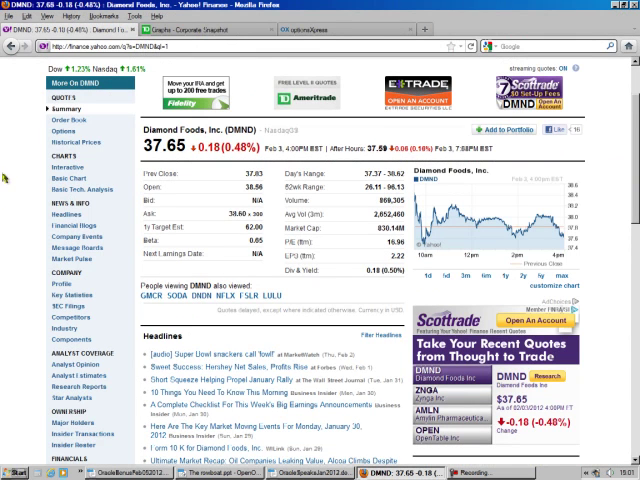
pyautogui.moveTo(198, 205)
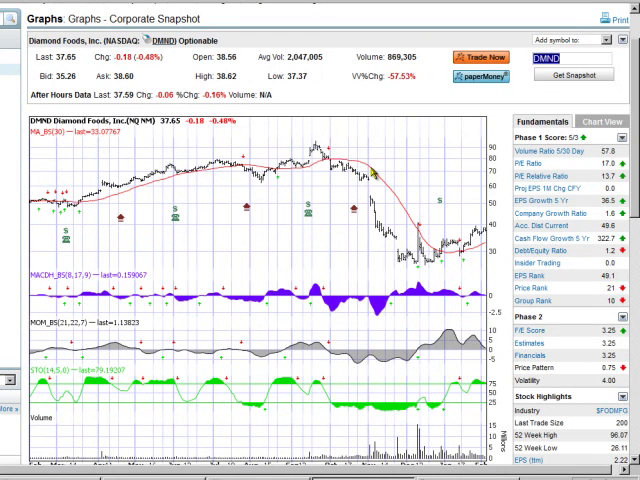
pyautogui.moveTo(430, 252)
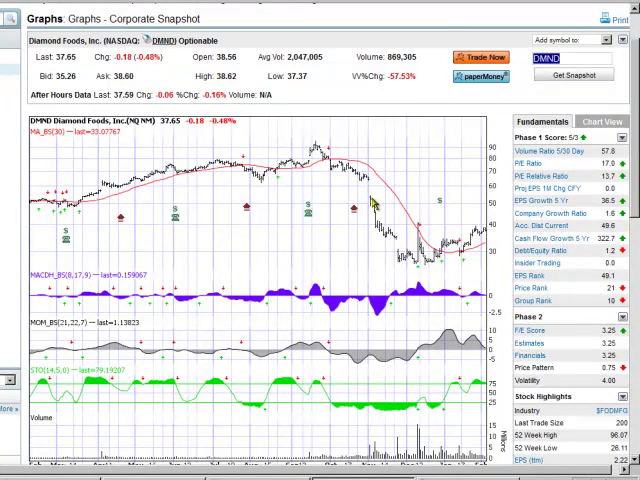
pyautogui.moveTo(395, 268)
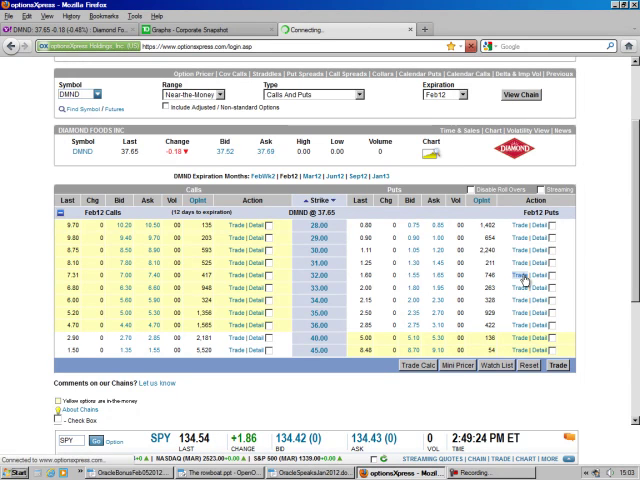
# - Fill the Feb12 32 put order: Sell To Open, quantity 2, $1.50 limit, Good Until Cancelled
pyautogui.click(515, 278)
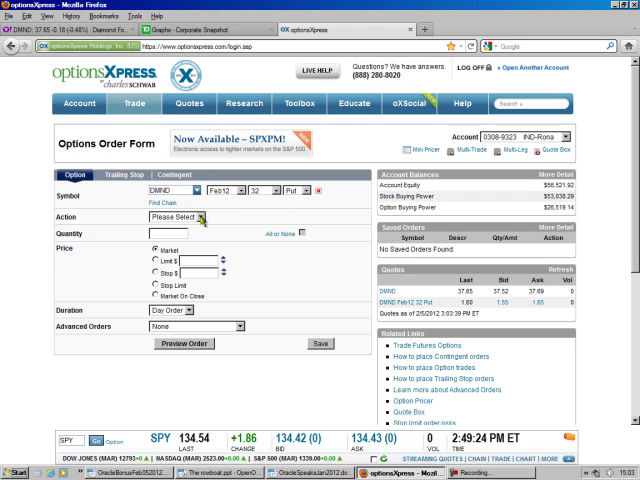
pyautogui.click(190, 217)
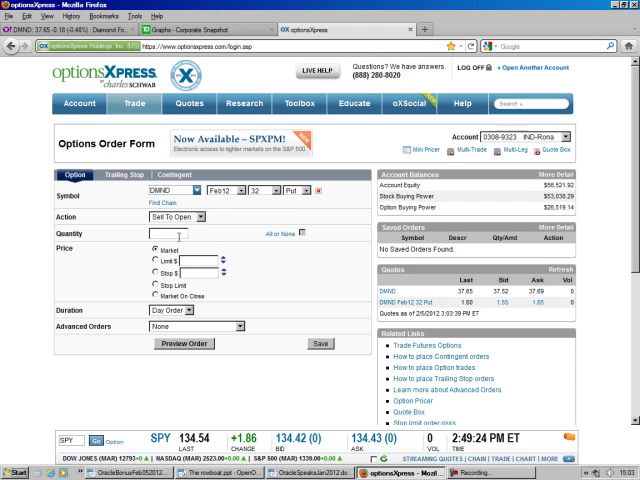
pyautogui.write('2')
pyautogui.click(198, 260)
pyautogui.write('1.5')
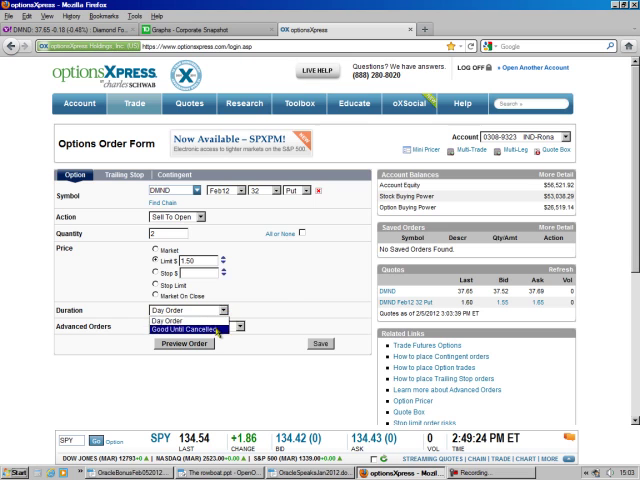
pyautogui.click(180, 328)
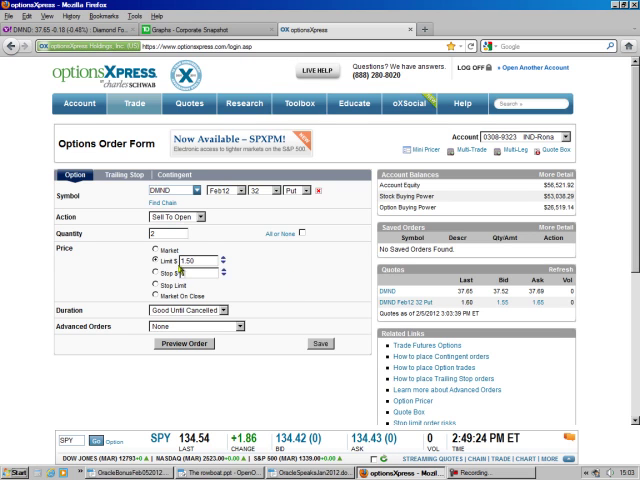
pyautogui.click(77, 104)
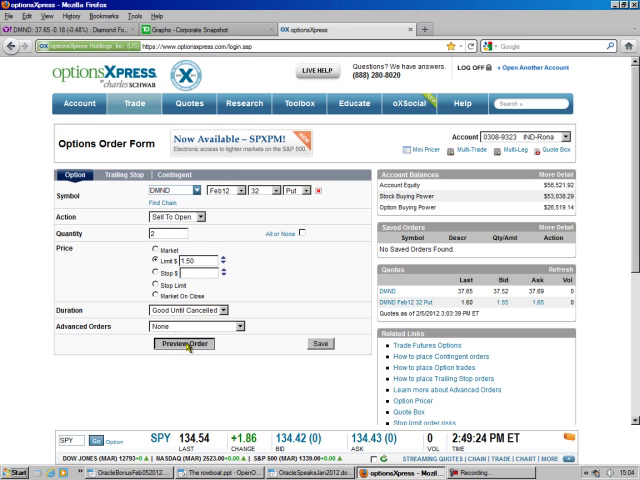
# - Preview and place the DMND put order, then confirm it appears on Order Status
pyautogui.click(182, 343)
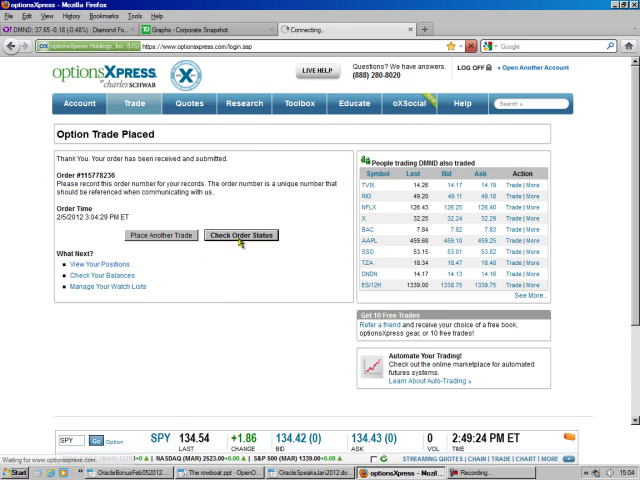
pyautogui.click(239, 235)
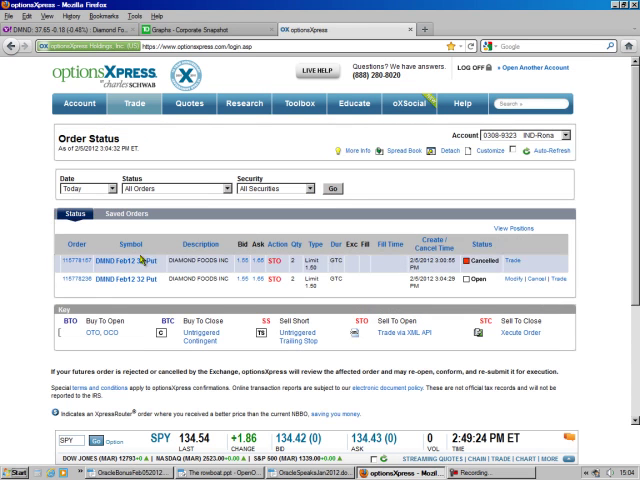